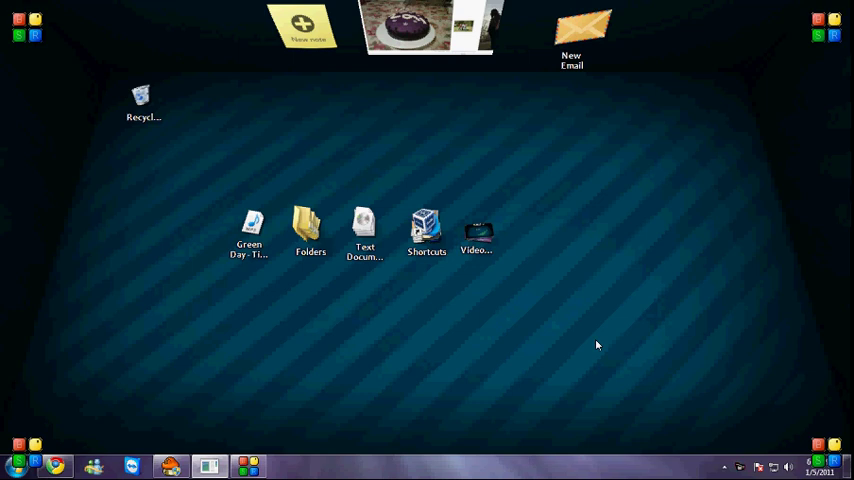
mouse_move(300, 354)
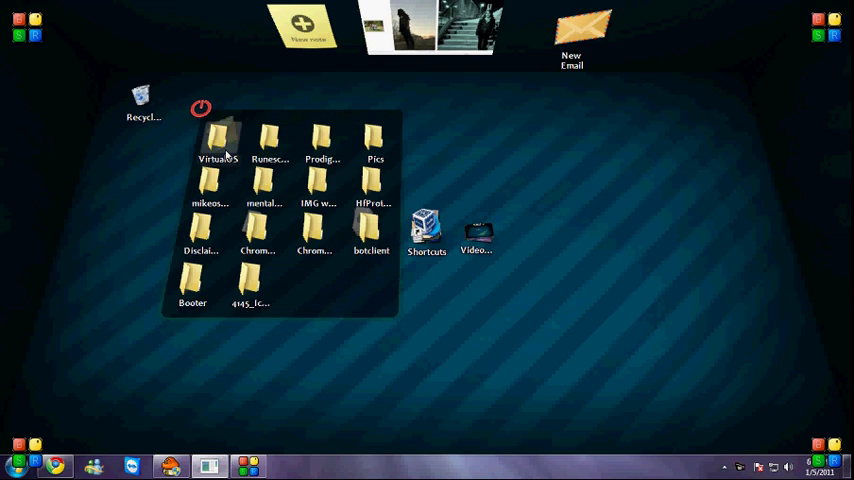
Navigate into the VirtualOS project's bin\Debug folder and launch the VirtualOS application
double_click(212, 140)
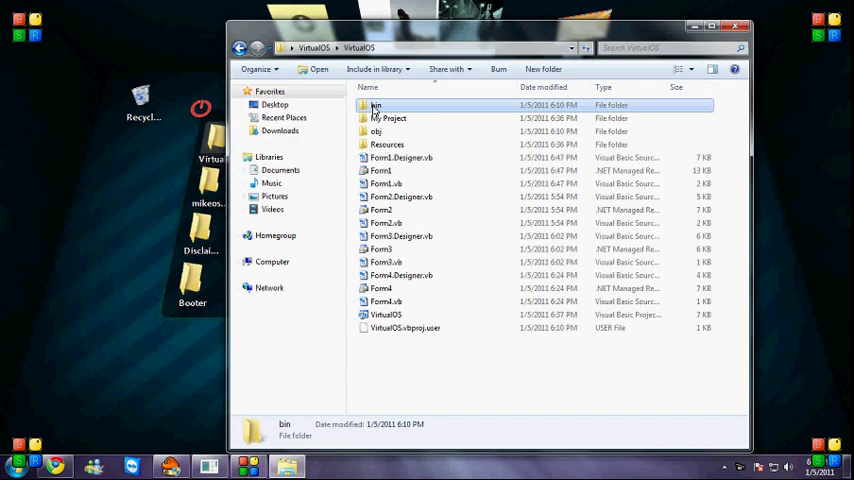
double_click(376, 104)
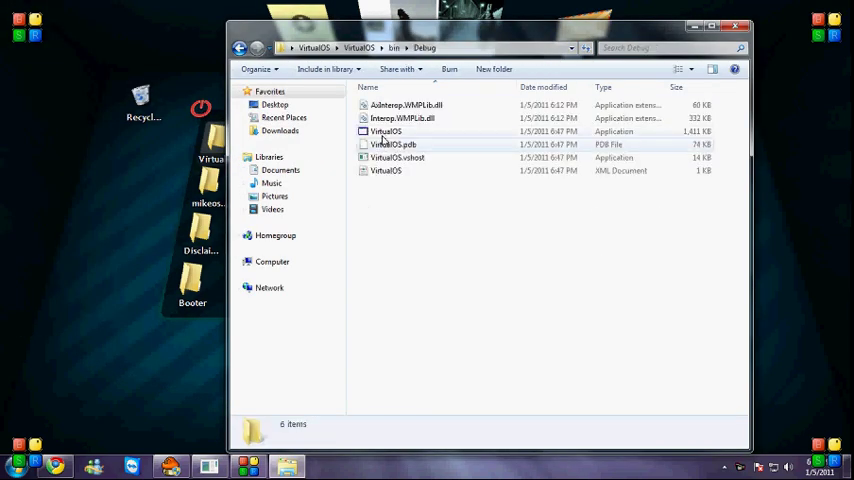
double_click(386, 132)
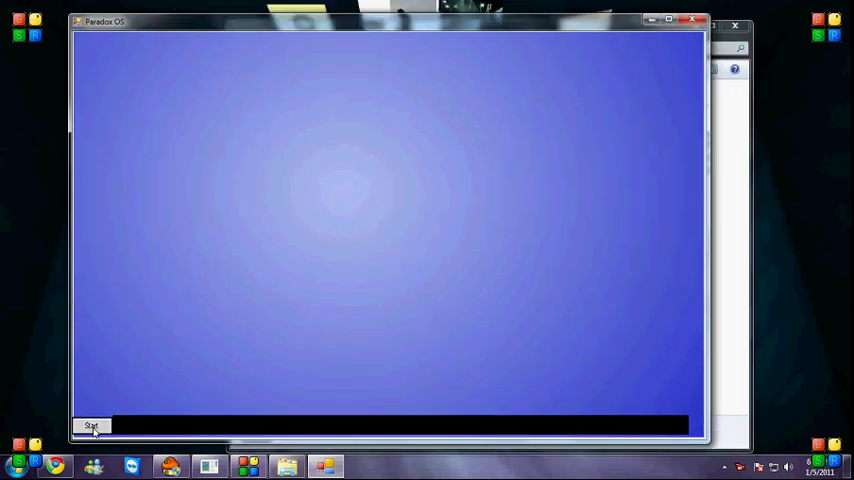
left_click(92, 424)
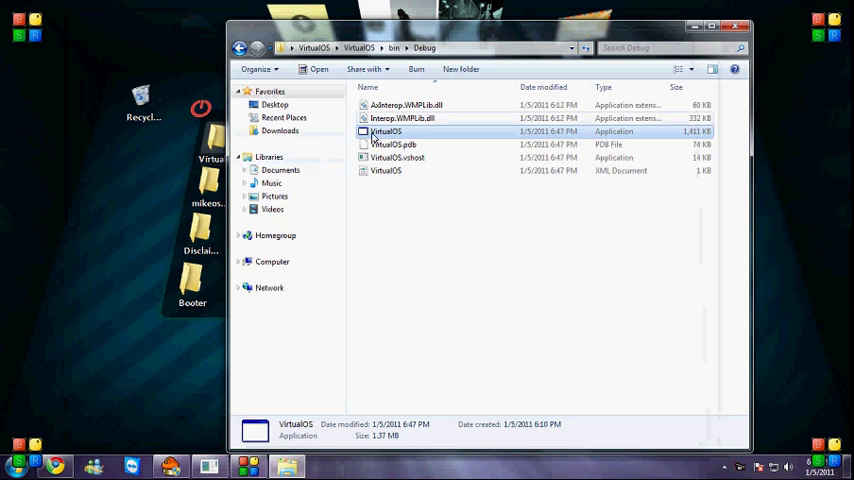
Launch Paradox OS, start its Notepad and bring up the File > Open dialog
double_click(386, 132)
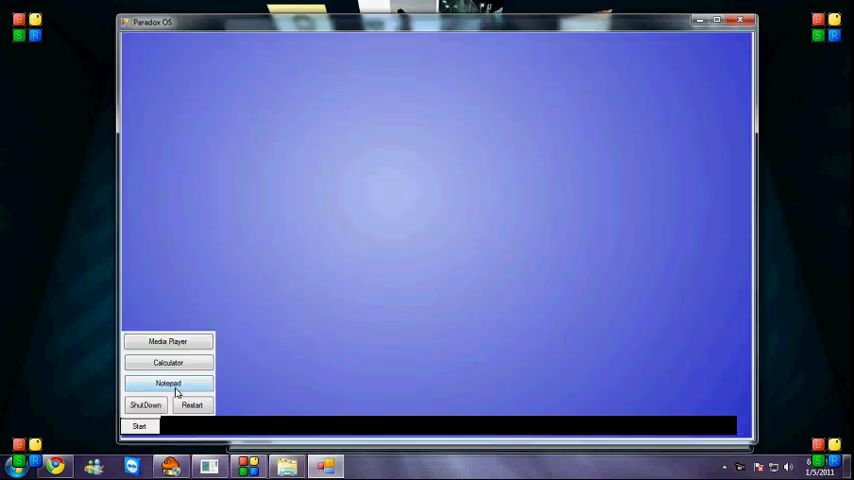
left_click(168, 384)
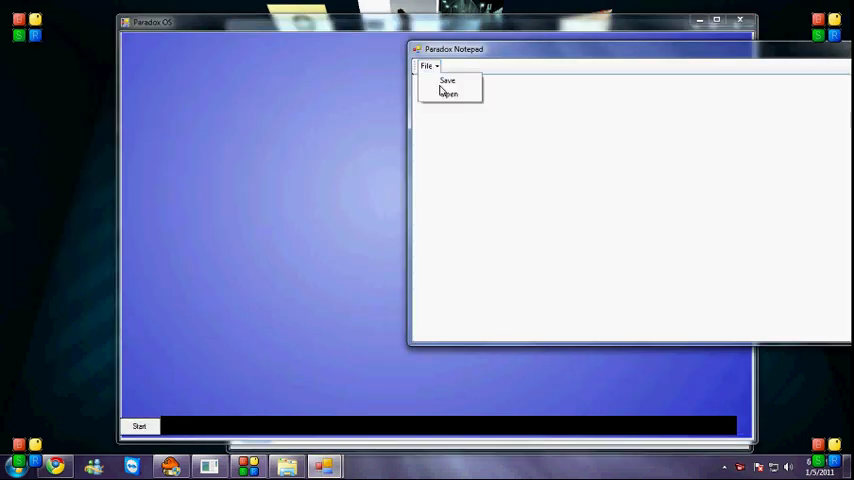
left_click(448, 92)
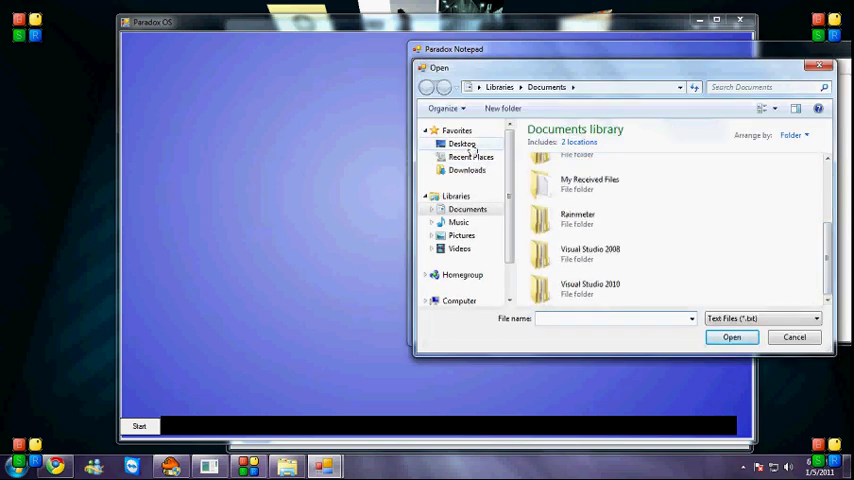
Open the RS text document from the Desktop in Paradox Notepad
left_click(462, 144)
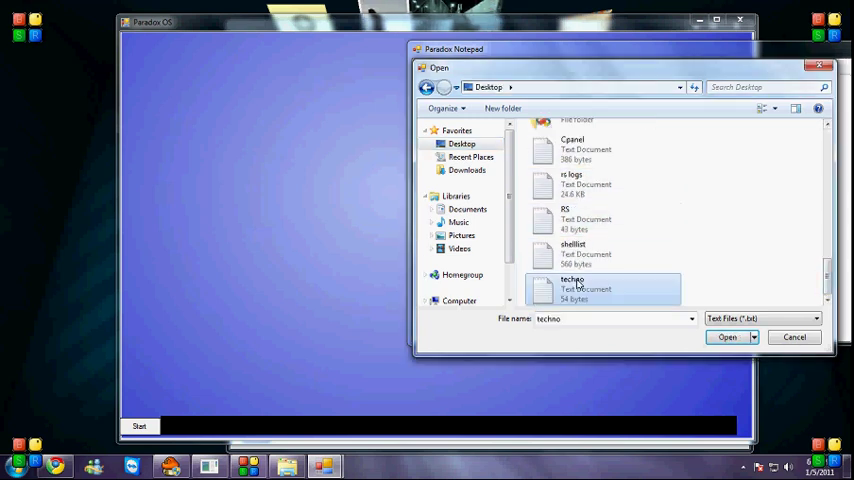
left_click(572, 212)
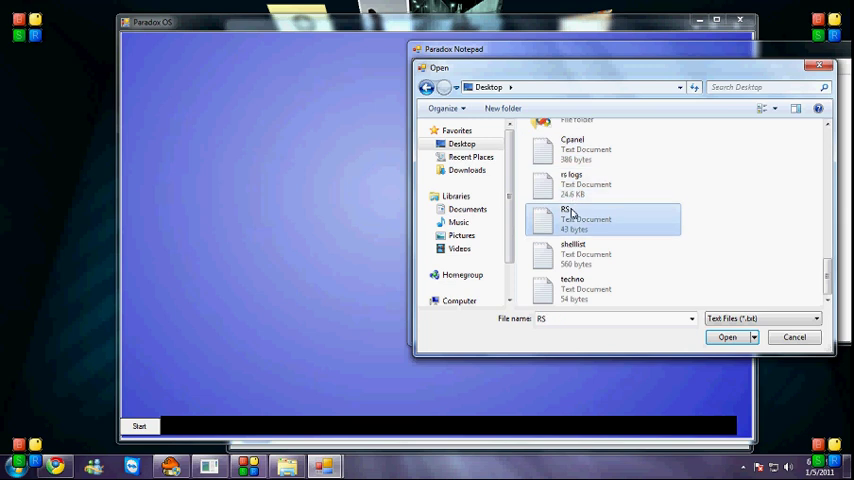
left_click(728, 336)
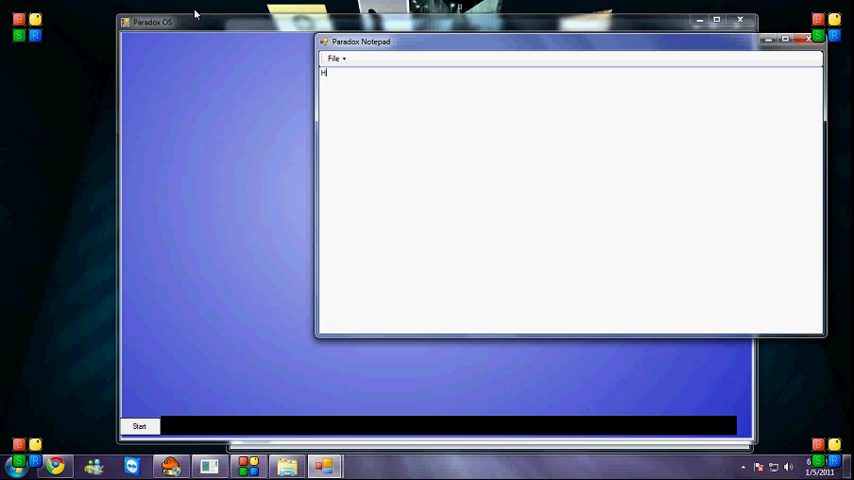
Write a greeting ending 'from FJ !' in Paradox Notepad and save it to the Desktop
type("ey, this is paradoxum")
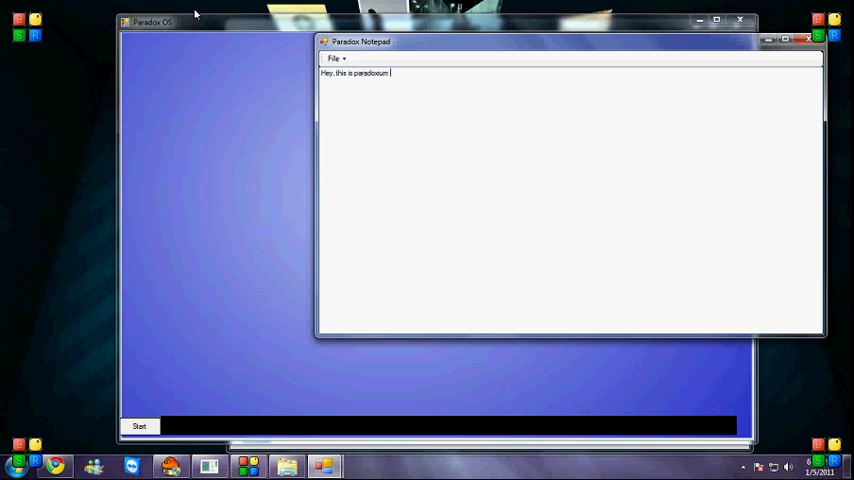
type("from FJ !")
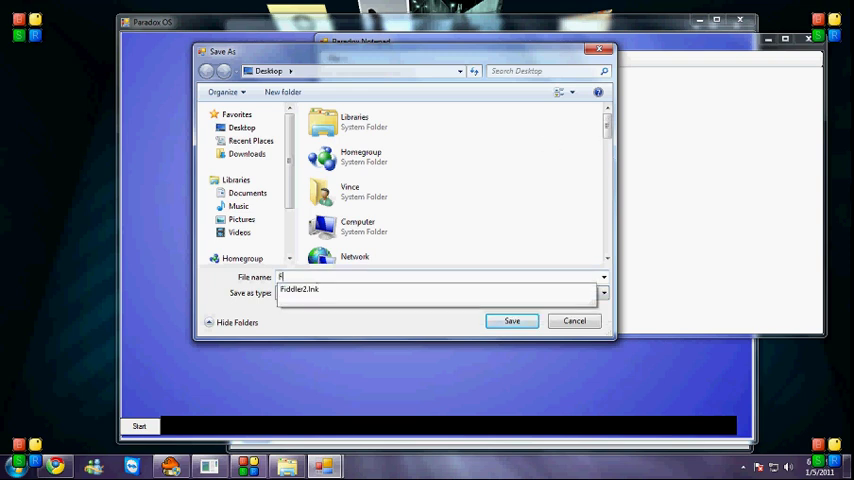
left_click(512, 320)
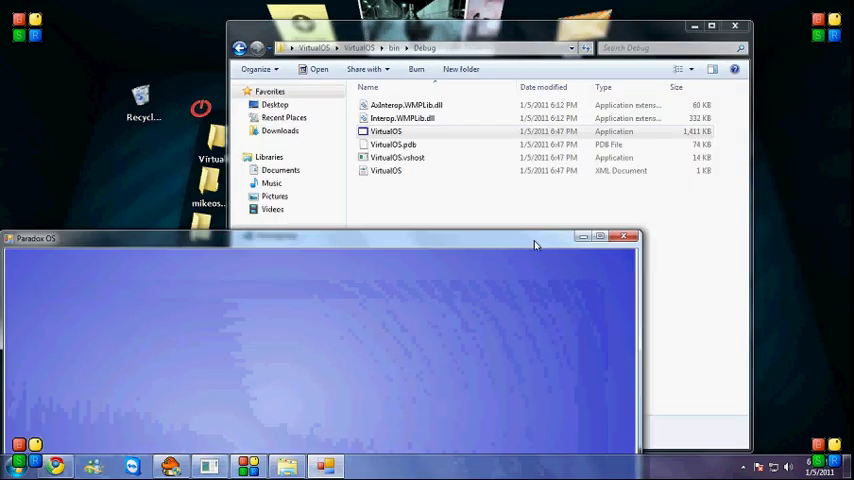
left_click(736, 26)
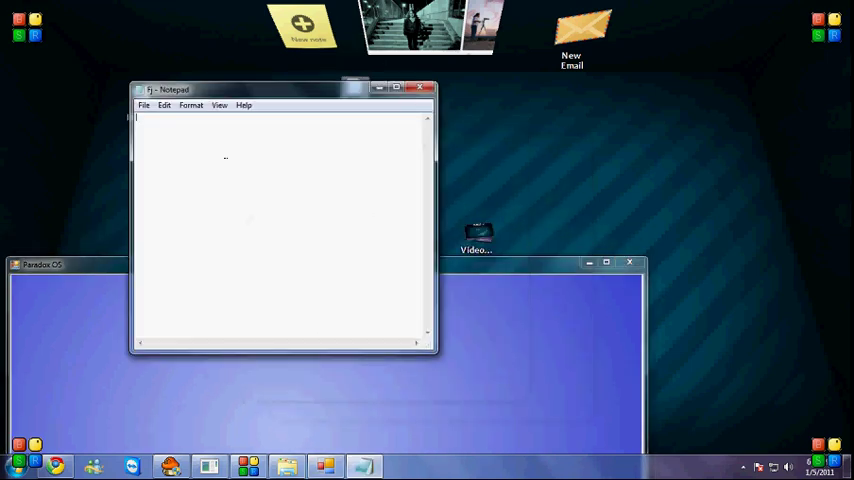
Compute 522 + 1234 = 1756 in the Calculator, try another operator, then start the Media Player
left_click(420, 88)
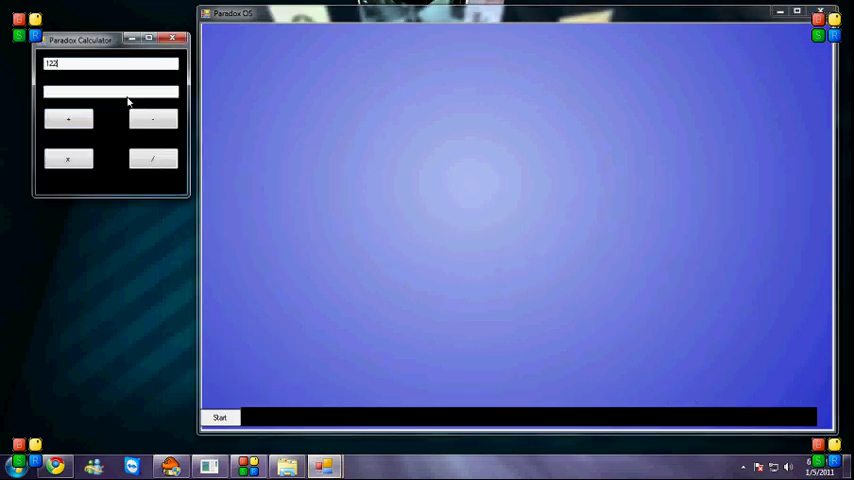
left_click(68, 120)
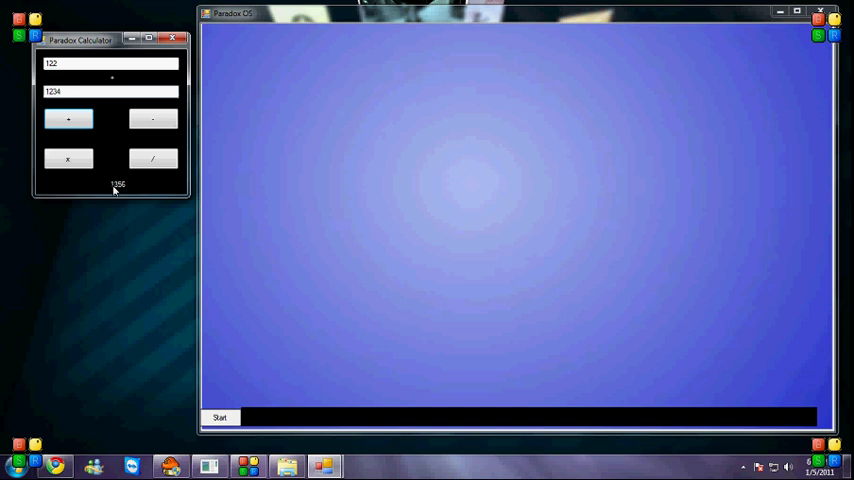
left_click(152, 160)
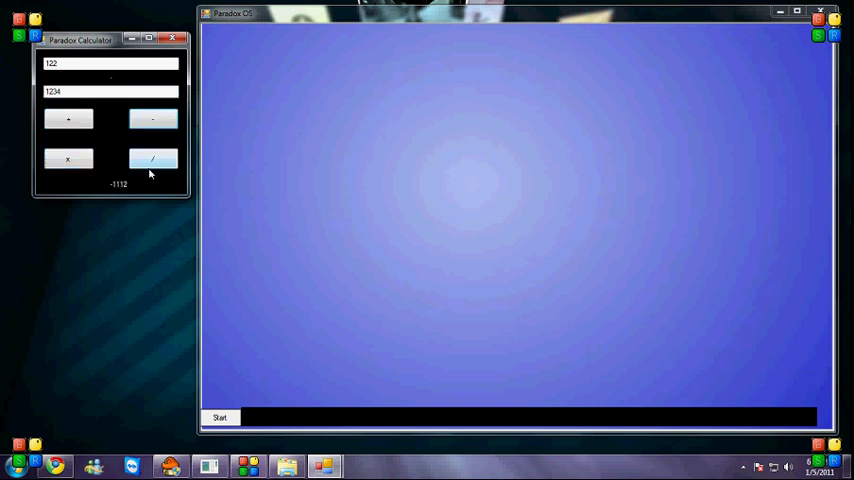
left_click(182, 38)
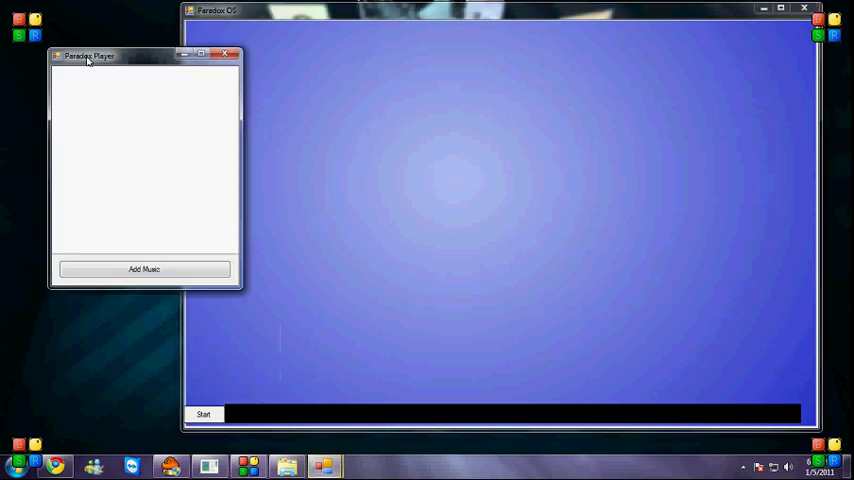
Add the Green Day – Time of Your Life MP3 from the Desktop to the player's list and play it
left_click(144, 268)
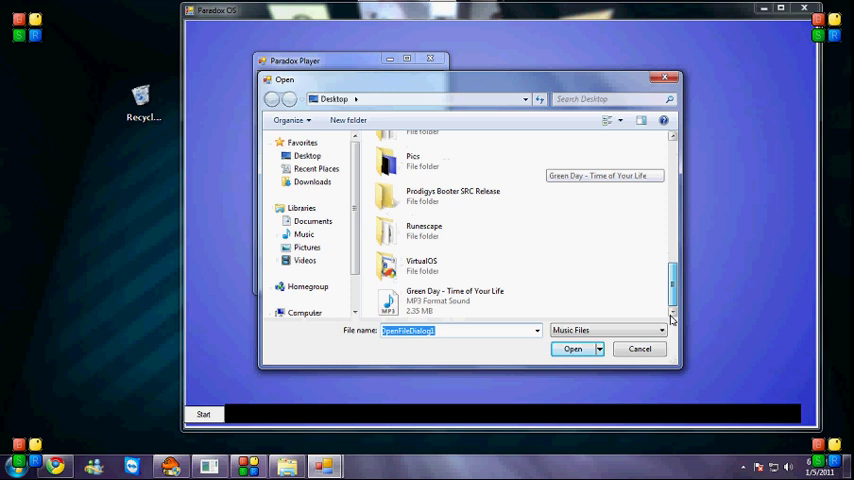
left_click(572, 348)
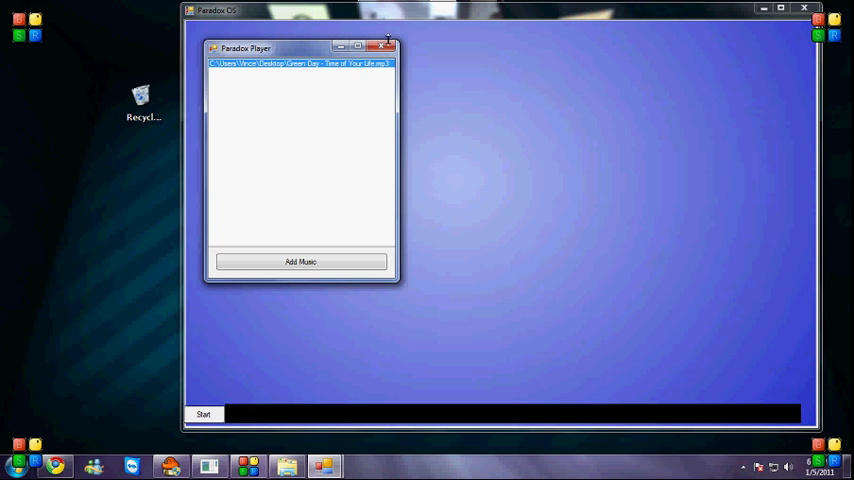
left_click(388, 46)
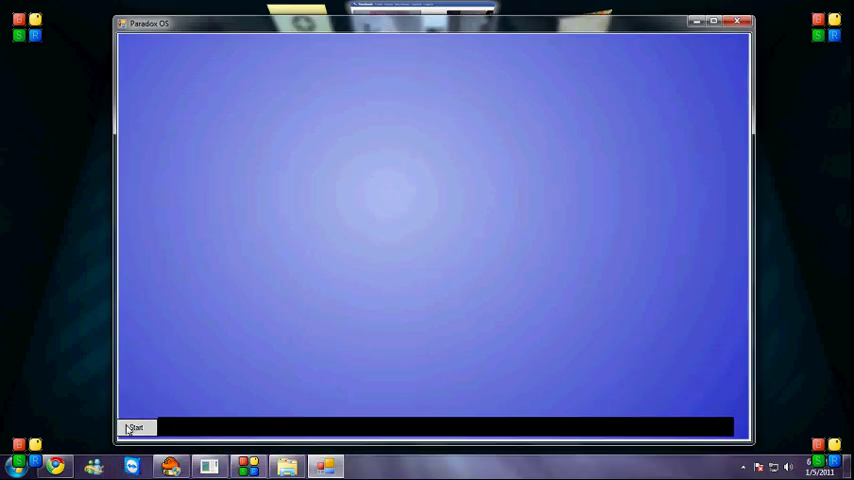
mouse_move(500, 170)
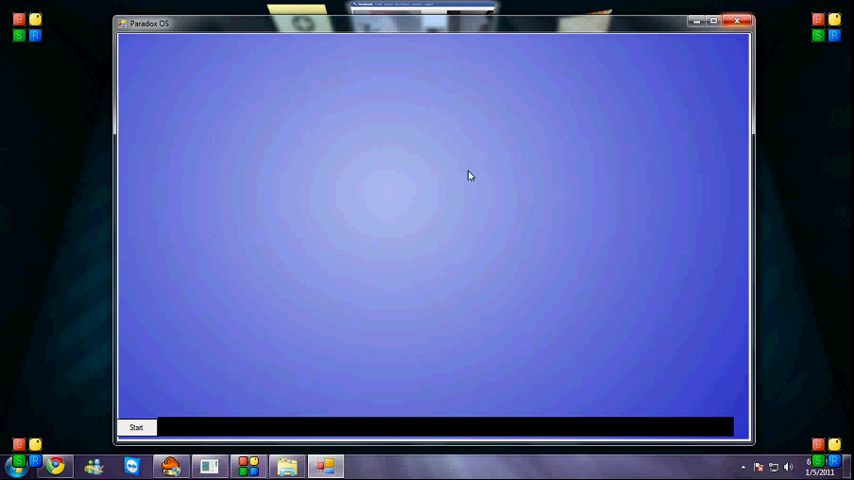
Shut down the Paradox OS window, returning to the BumpTop desktop
left_click(738, 22)
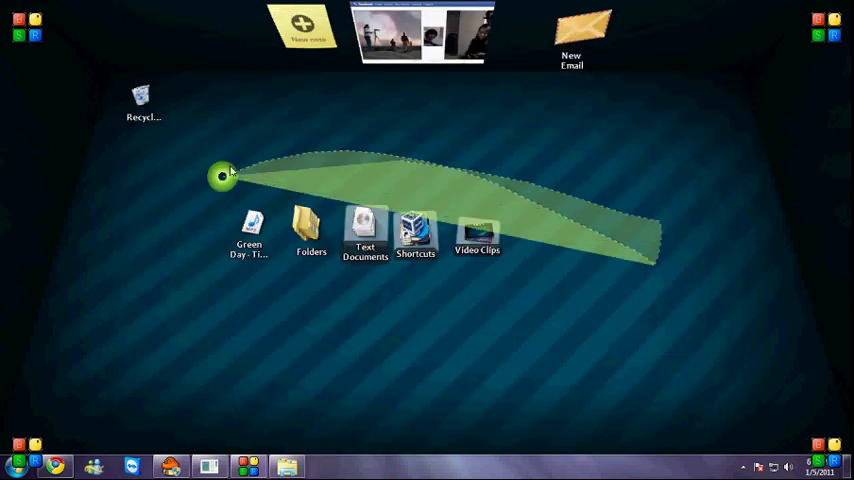